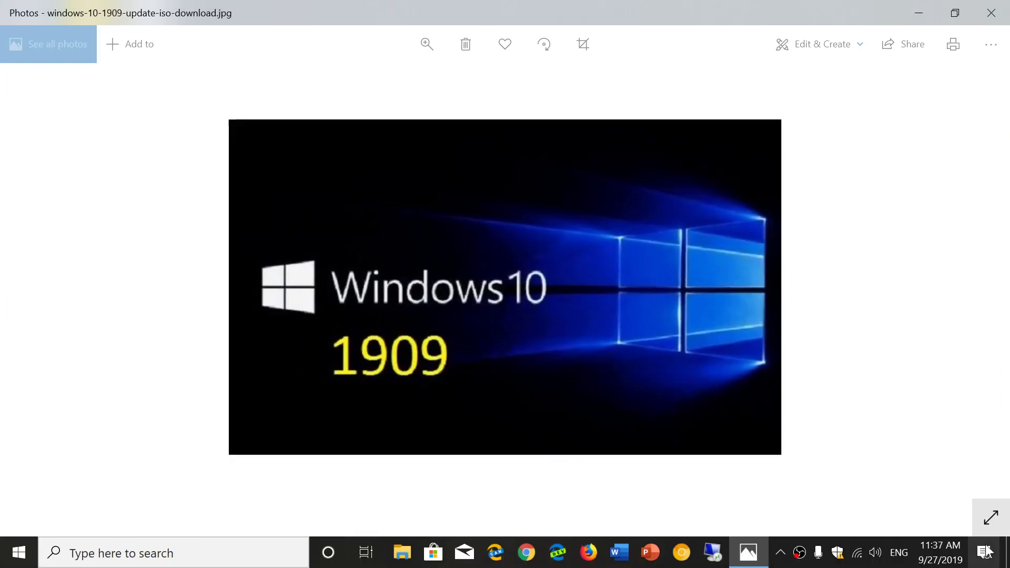
# Step: Expand the Windows 10 1909 image to fill the screen, hiding the window frame and taskbar
pyautogui.click(985, 553)
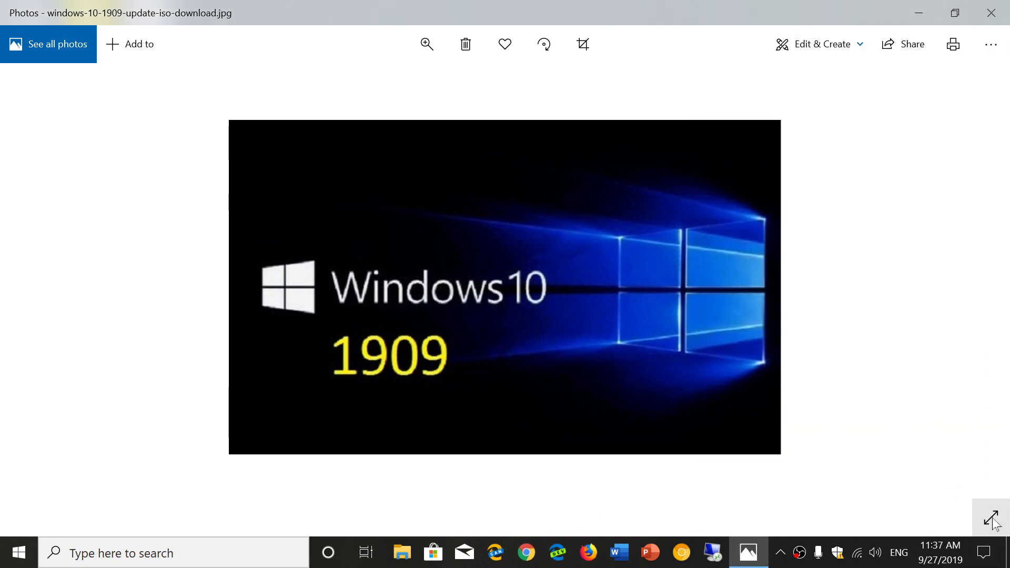
pyautogui.click(995, 519)
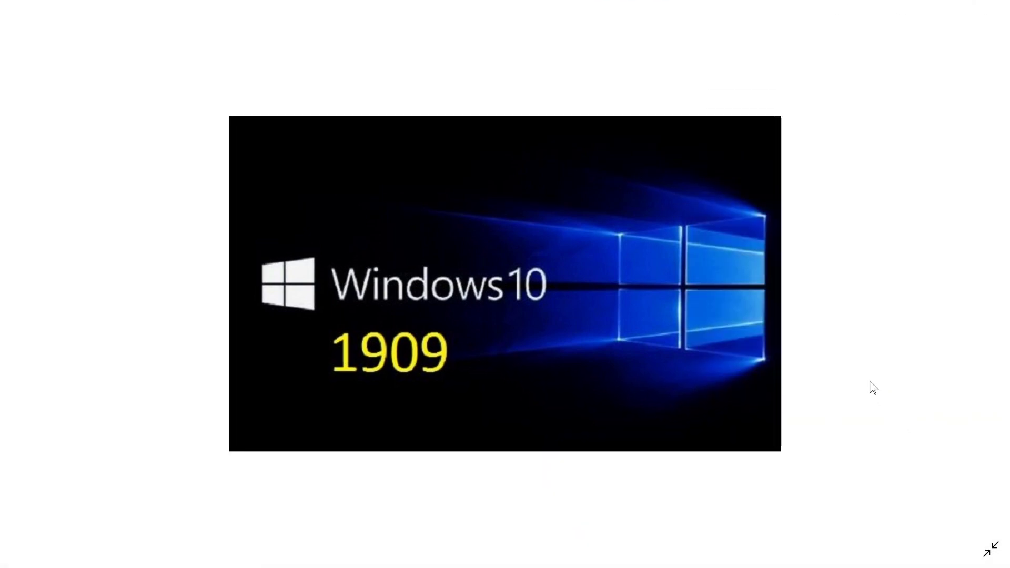